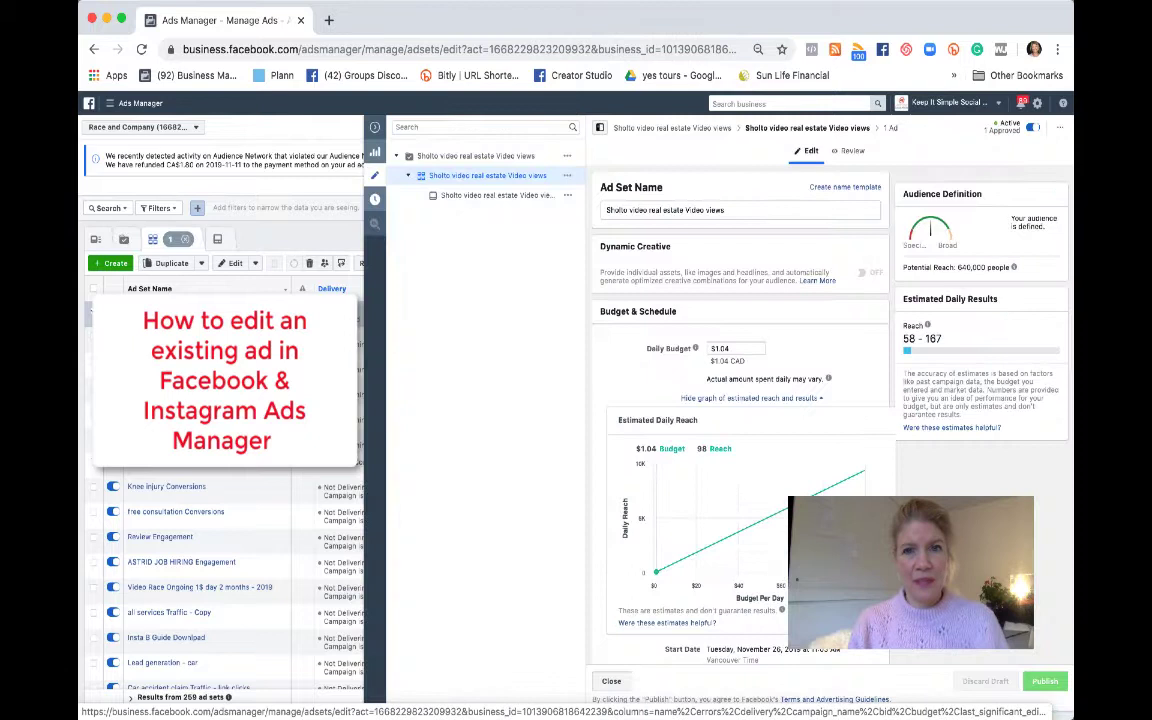
pyautogui.moveTo(498, 160)
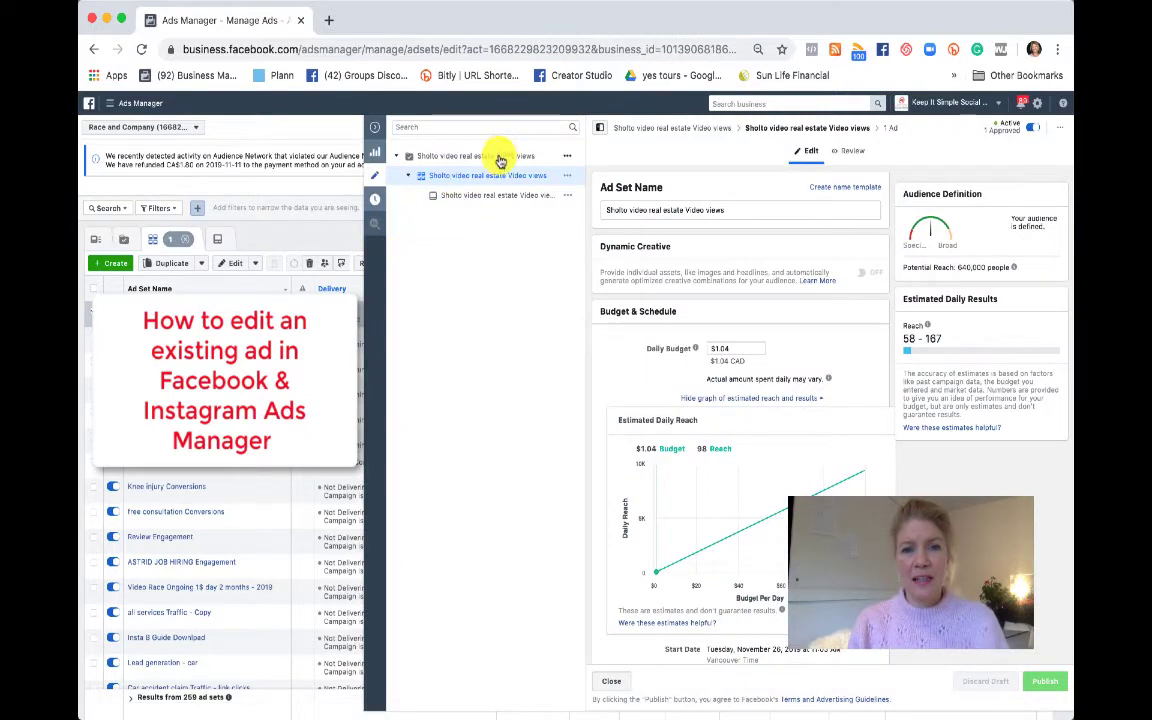
# Open the Shotto real estate video views campaign's campaign-level settings from the edit tree
pyautogui.click(475, 155)
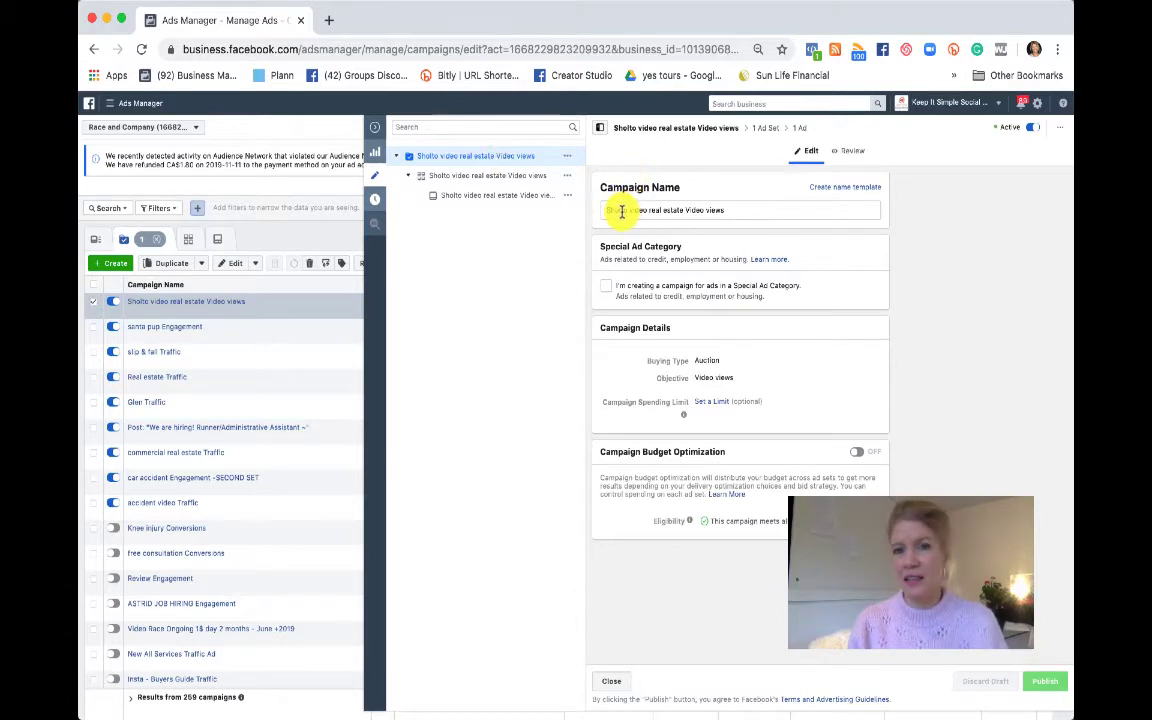
# Switch to the ad set and scroll through Budget & Schedule to the saved real estate audience
pyautogui.click(486, 175)
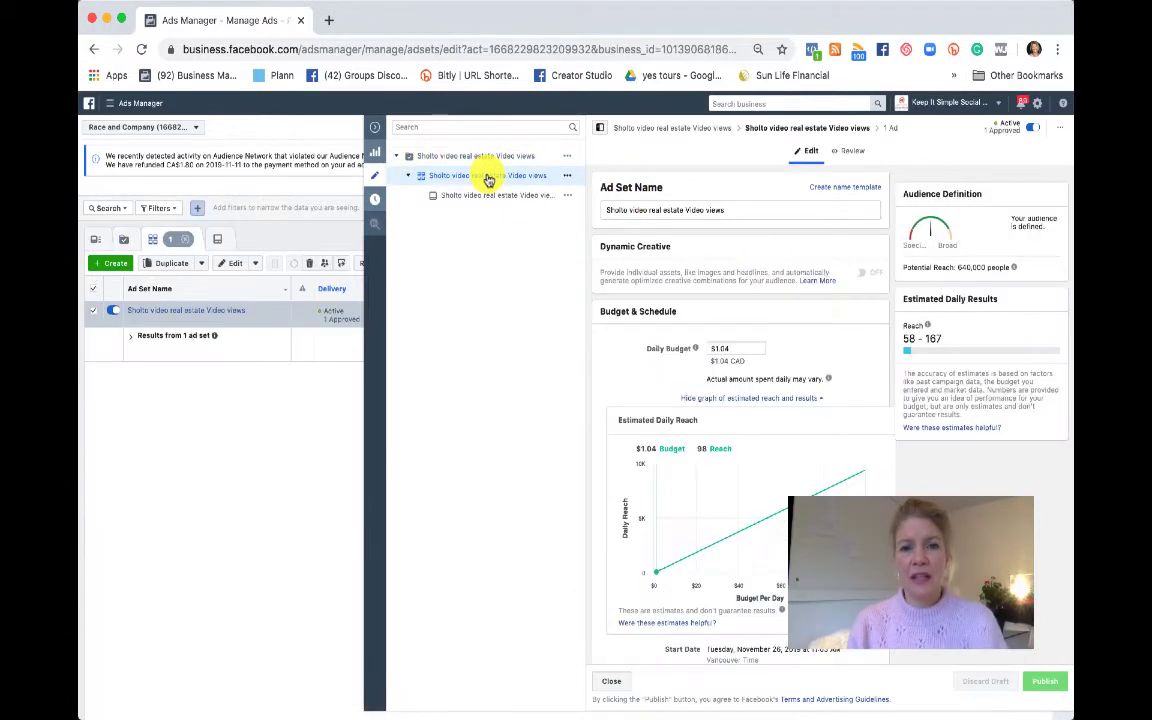
pyautogui.scroll(-3)
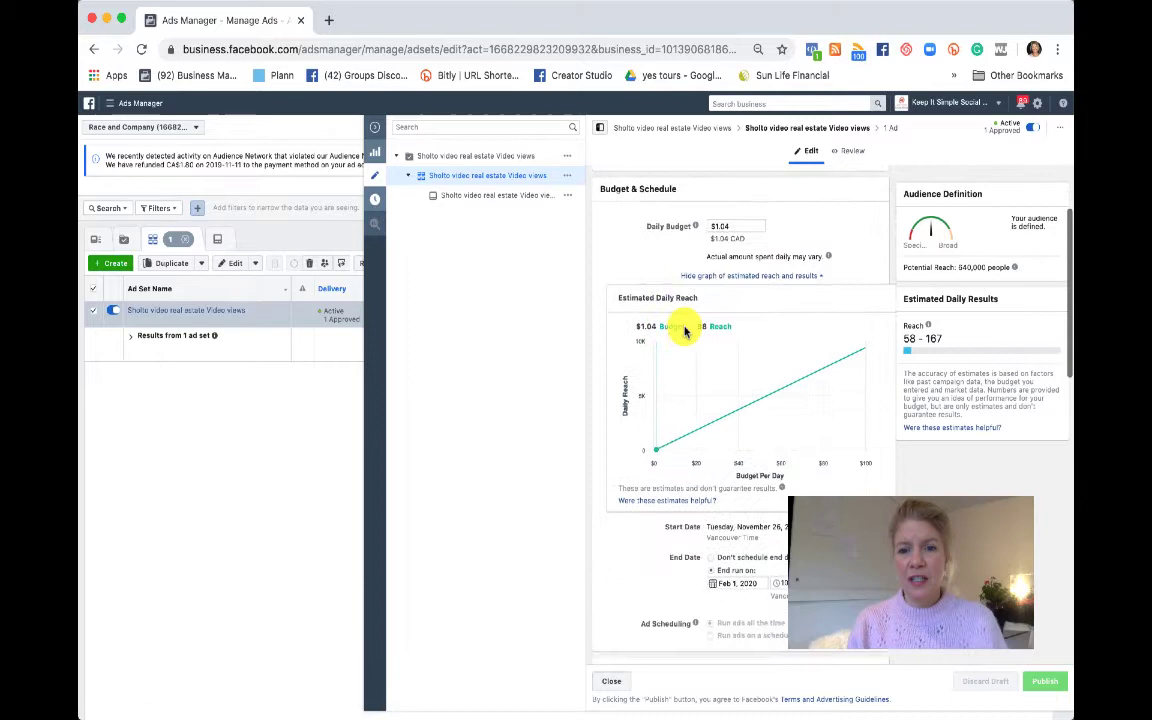
pyautogui.scroll(-3)
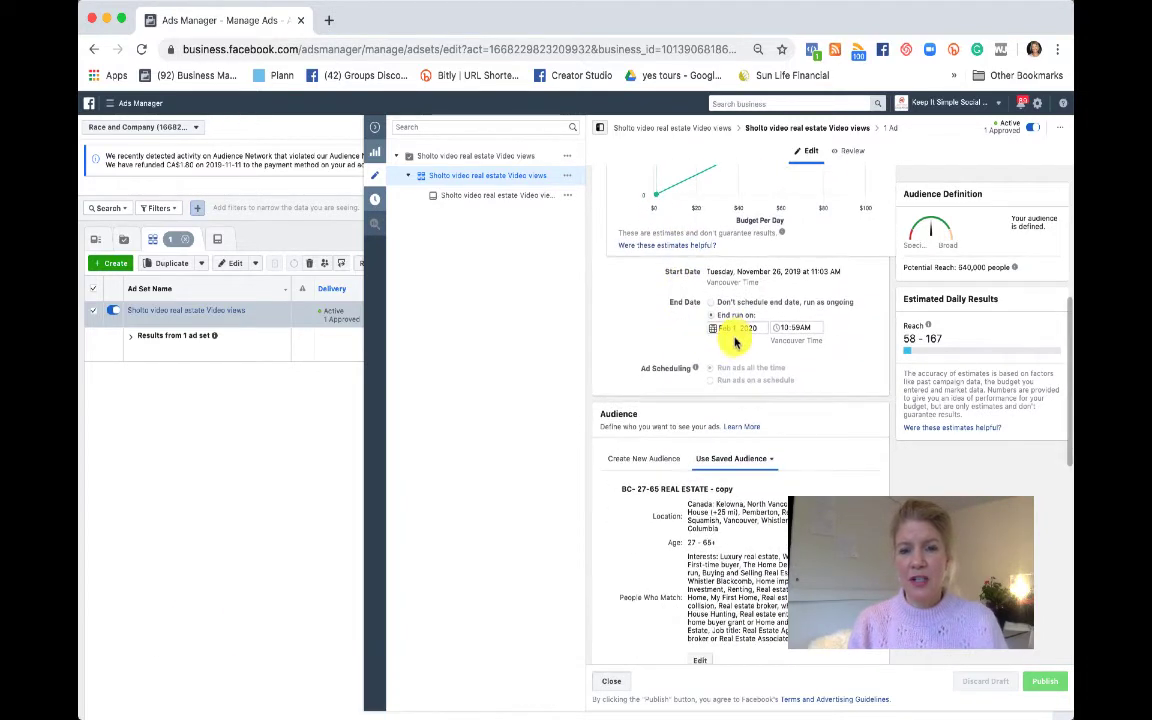
pyautogui.scroll(-3)
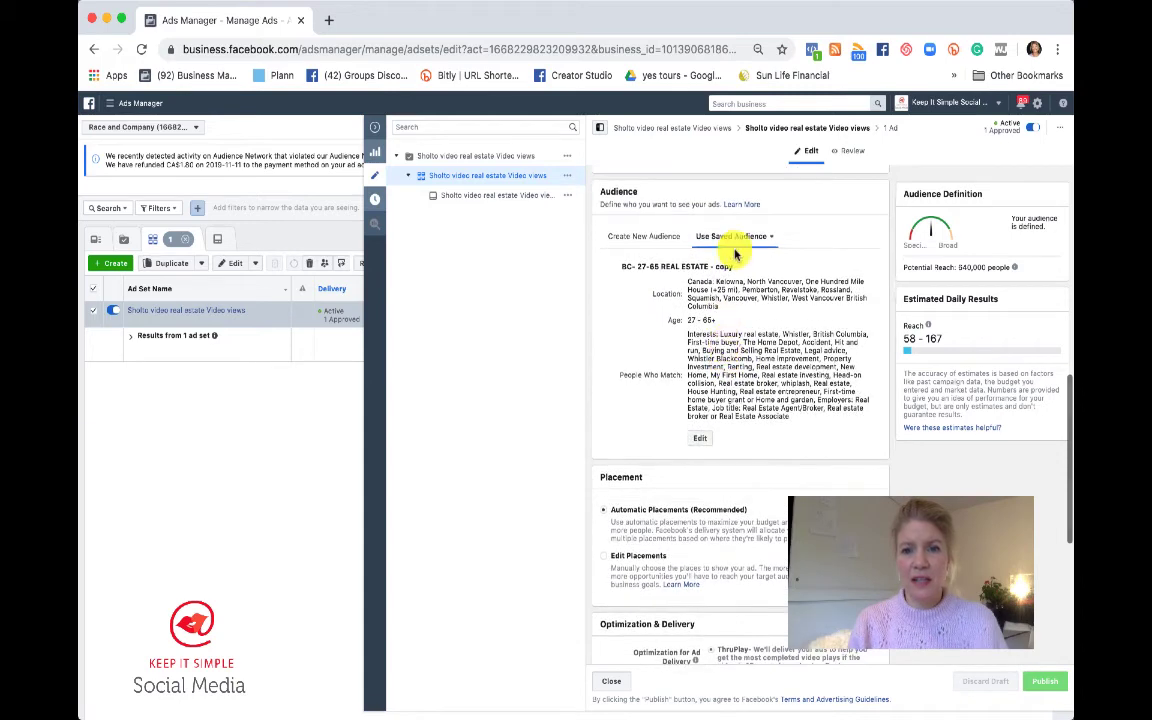
# View manual platform and placement choices, then keep Automatic Placements and scroll to delivery settings
pyautogui.click(734, 236)
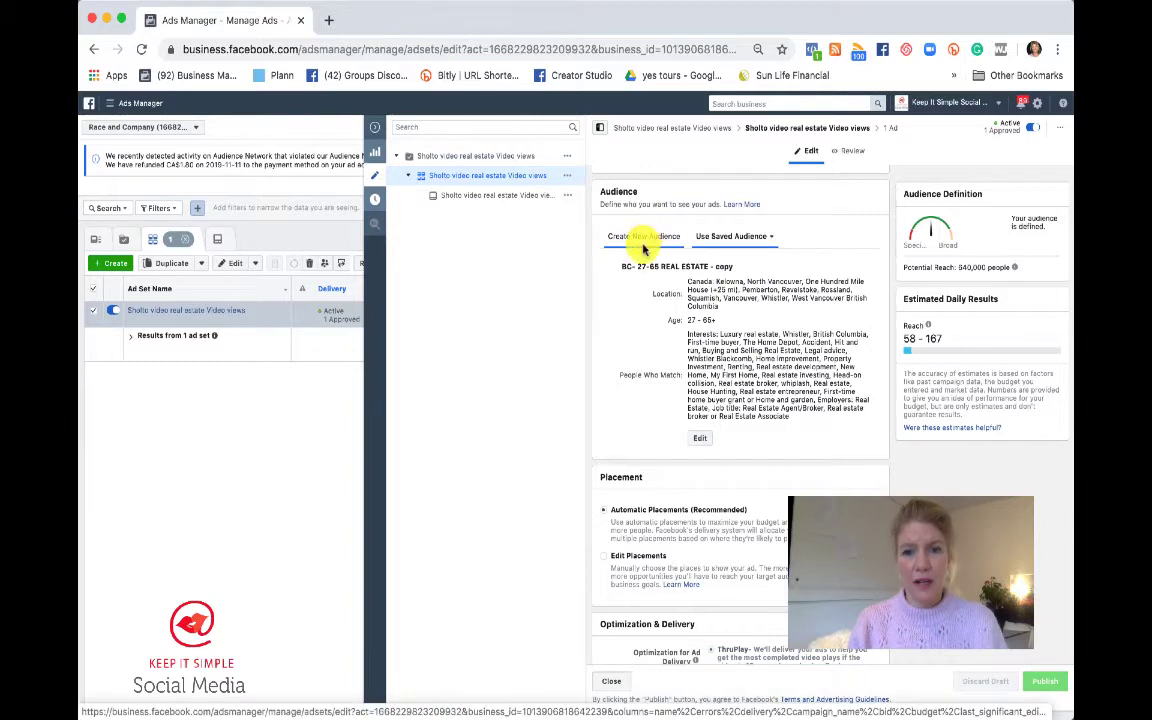
pyautogui.scroll(-3)
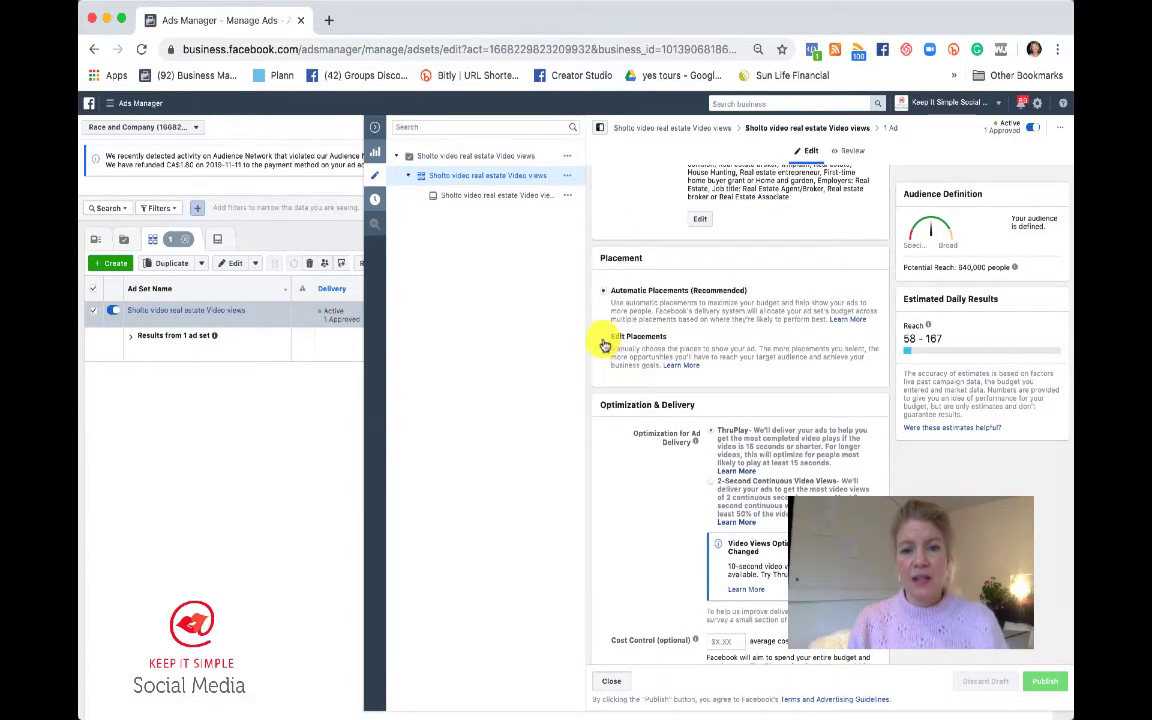
pyautogui.moveTo(608, 355)
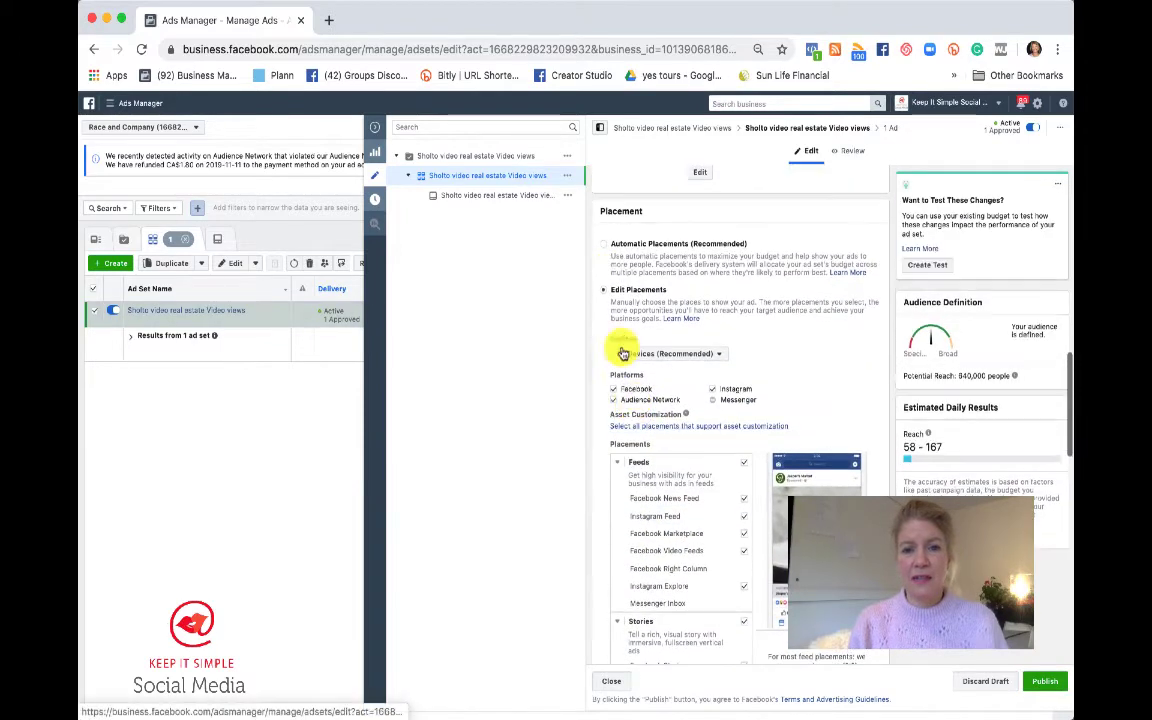
pyautogui.scroll(-3)
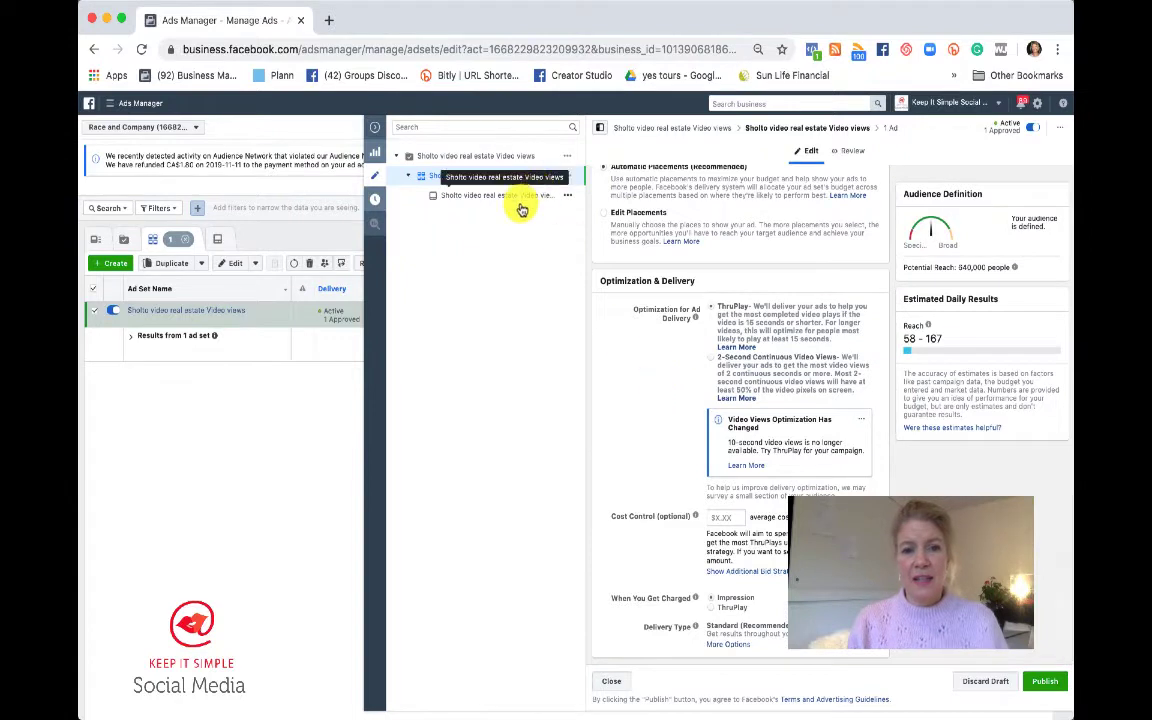
# Switch to the ad and review Identity, Use Existing Post, Video Captions and pixel Tracking
pyautogui.click(522, 197)
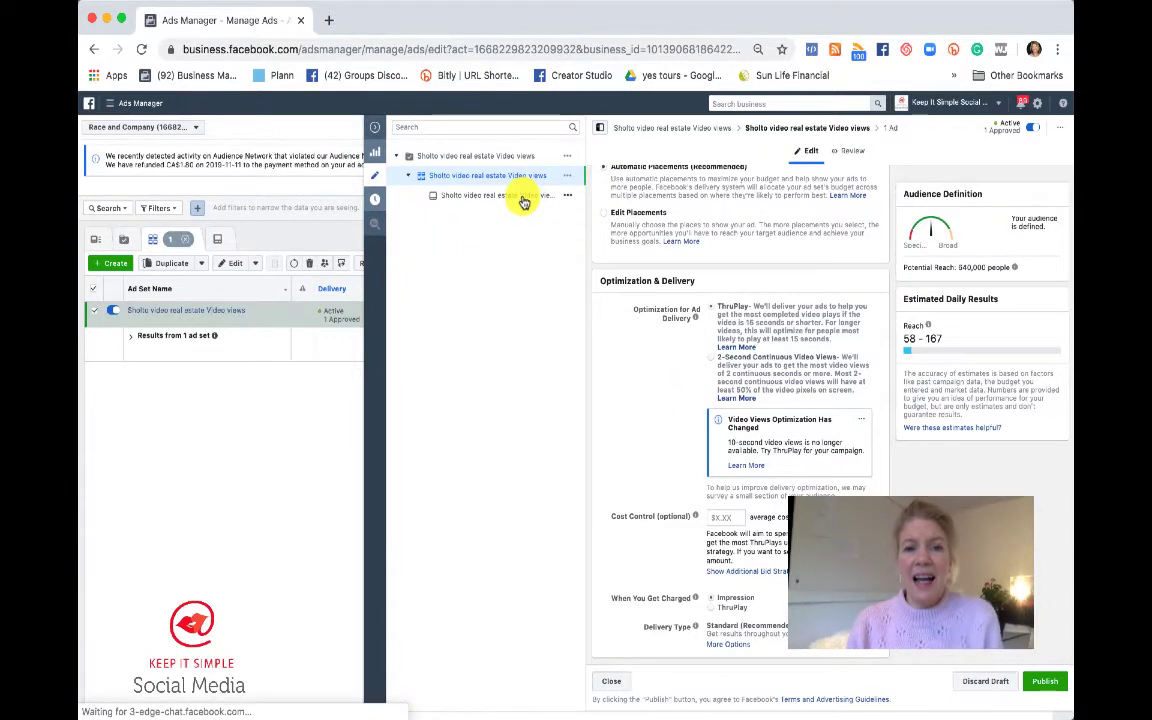
pyautogui.click(492, 195)
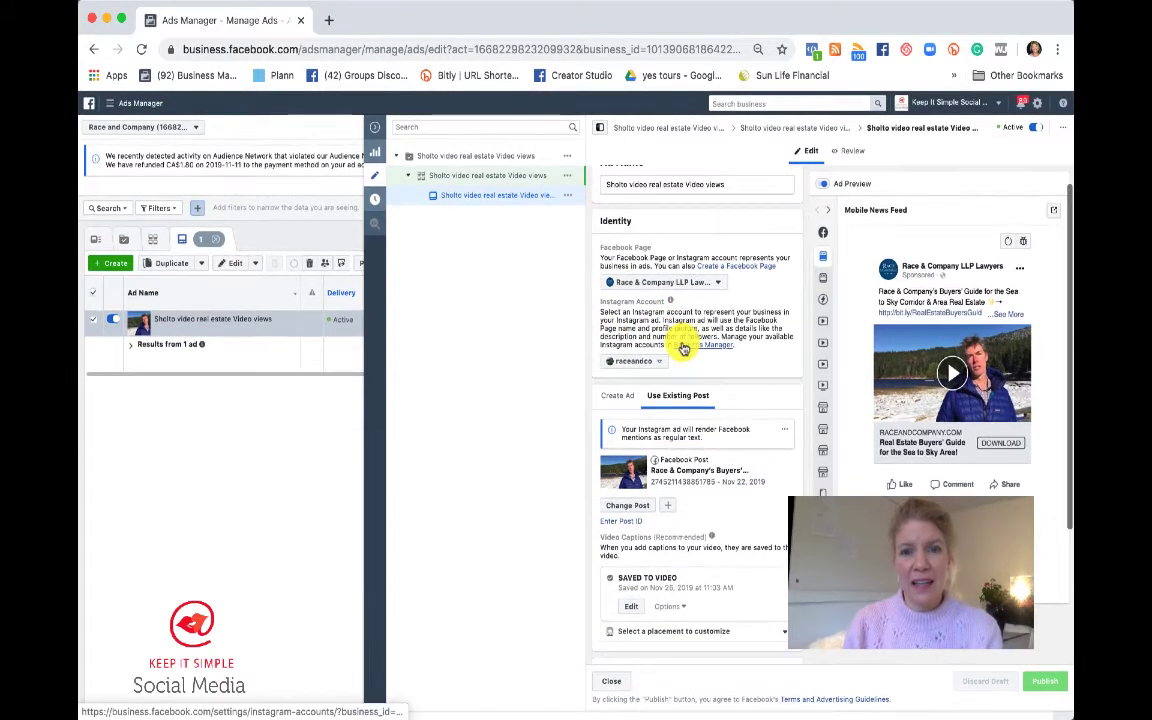
pyautogui.scroll(-3)
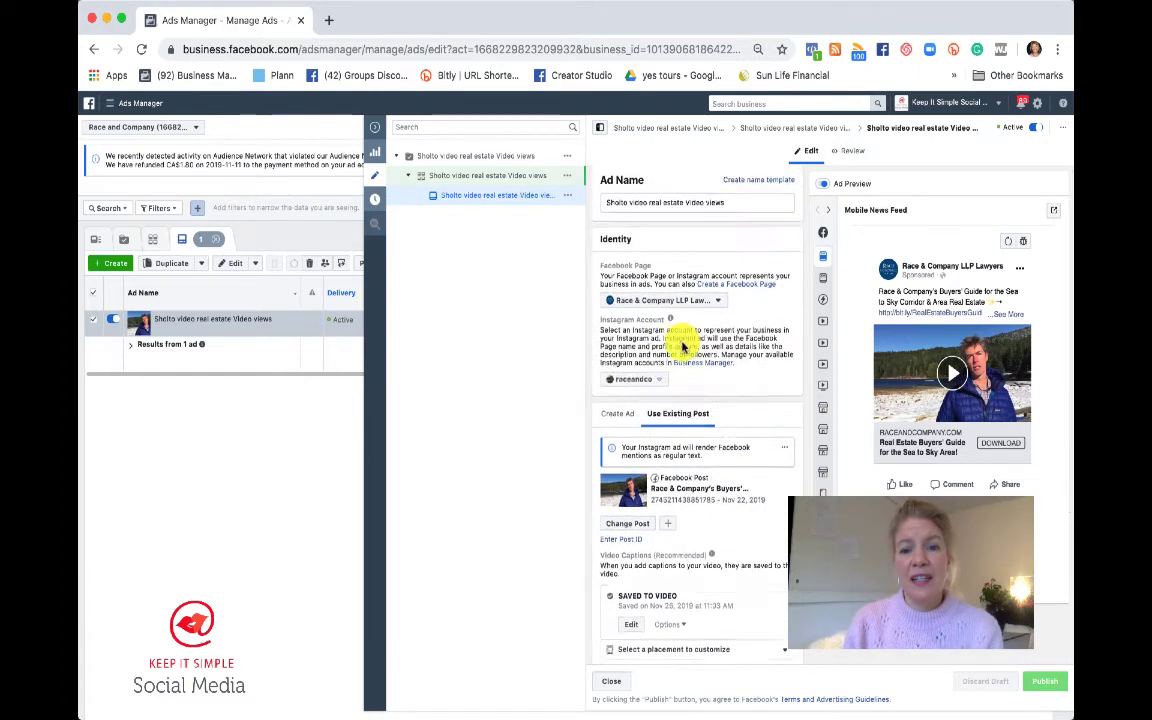
pyautogui.scroll(-3)
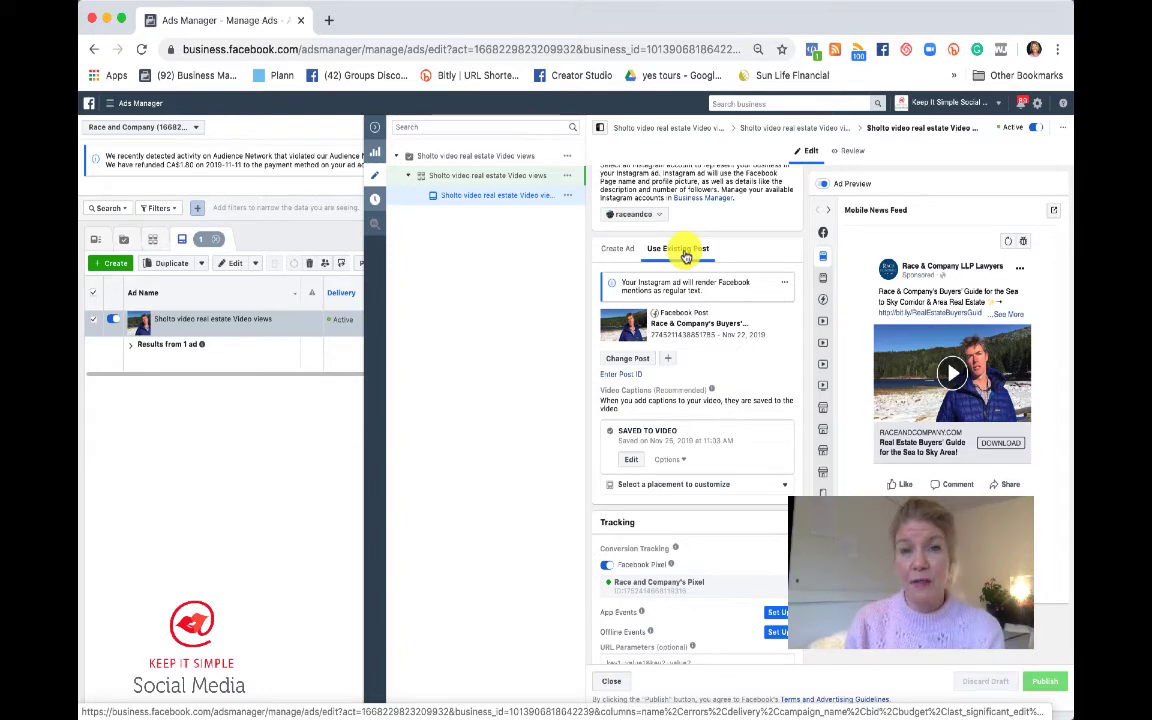
pyautogui.scroll(3)
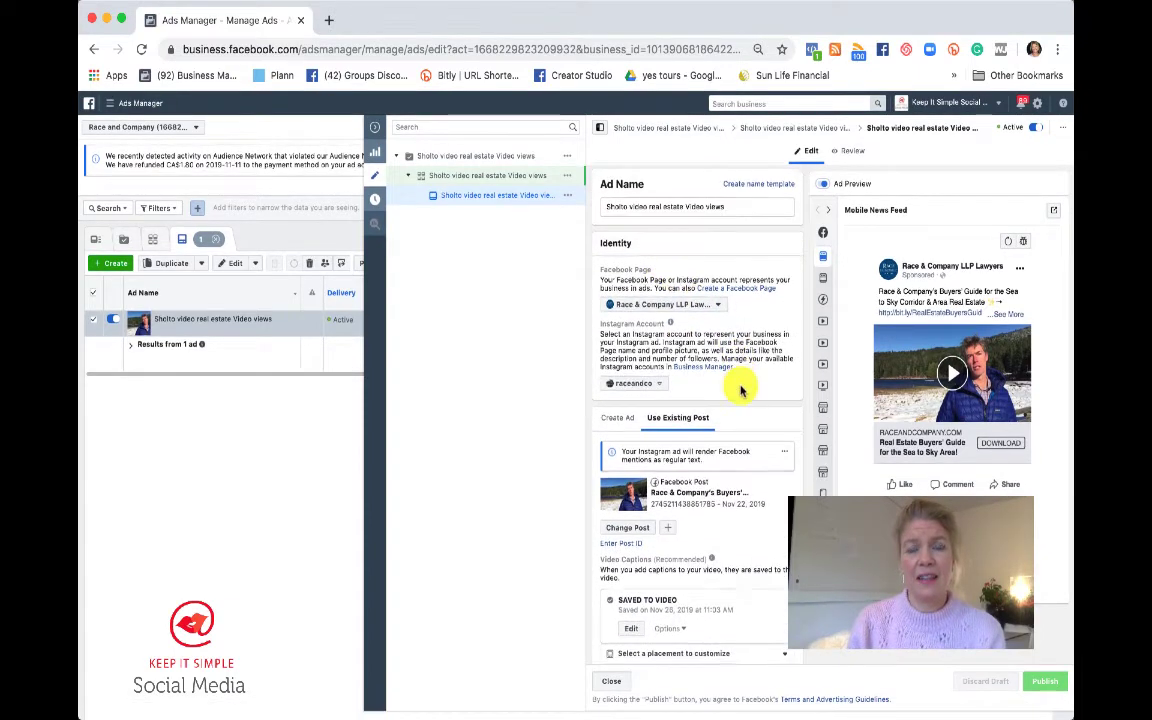
pyautogui.scroll(-3)
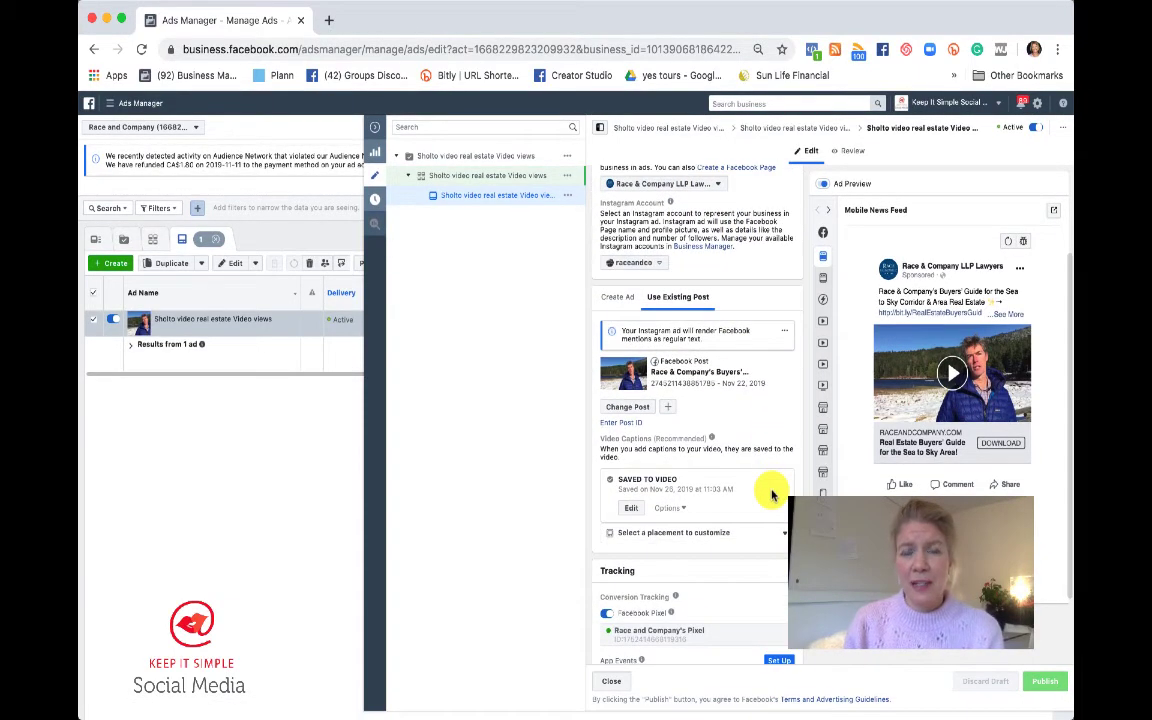
pyautogui.scroll(-3)
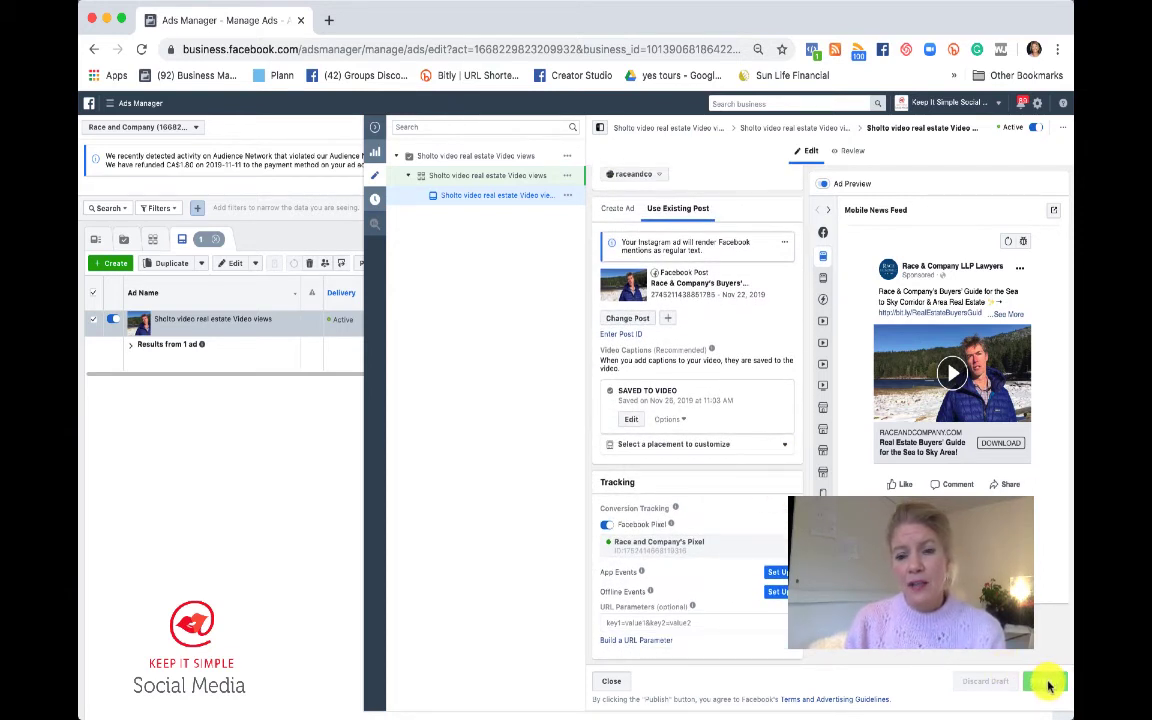
pyautogui.moveTo(1046, 684)
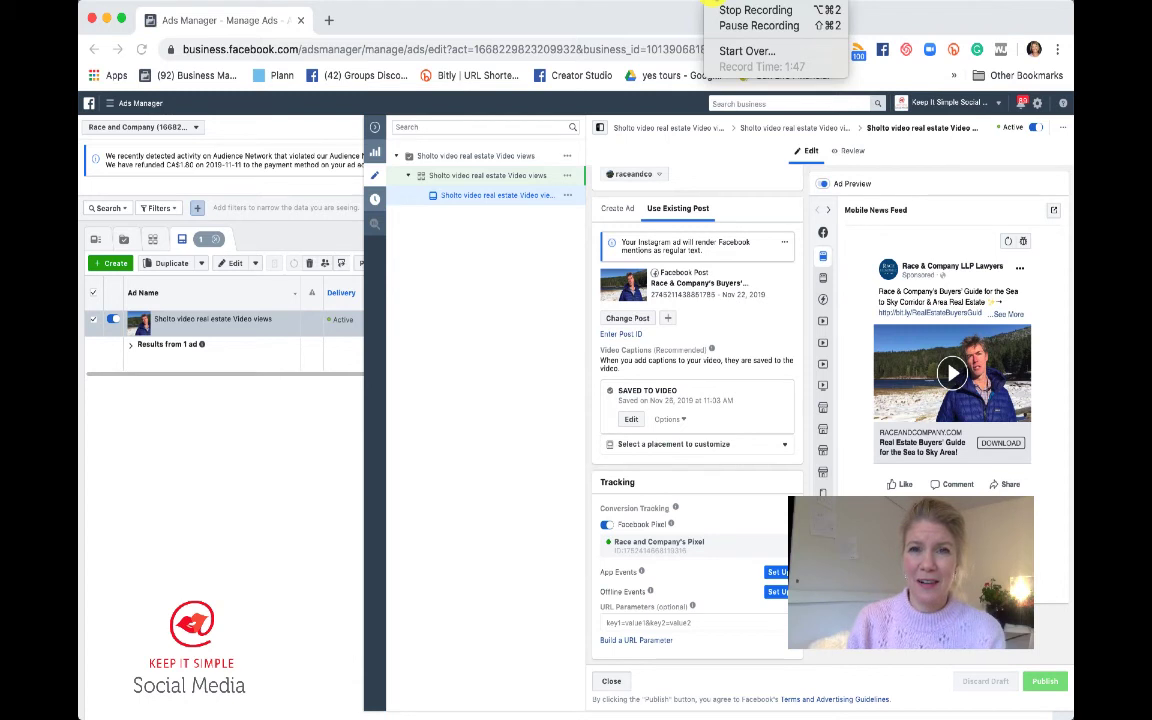
pyautogui.moveTo(762, 10)
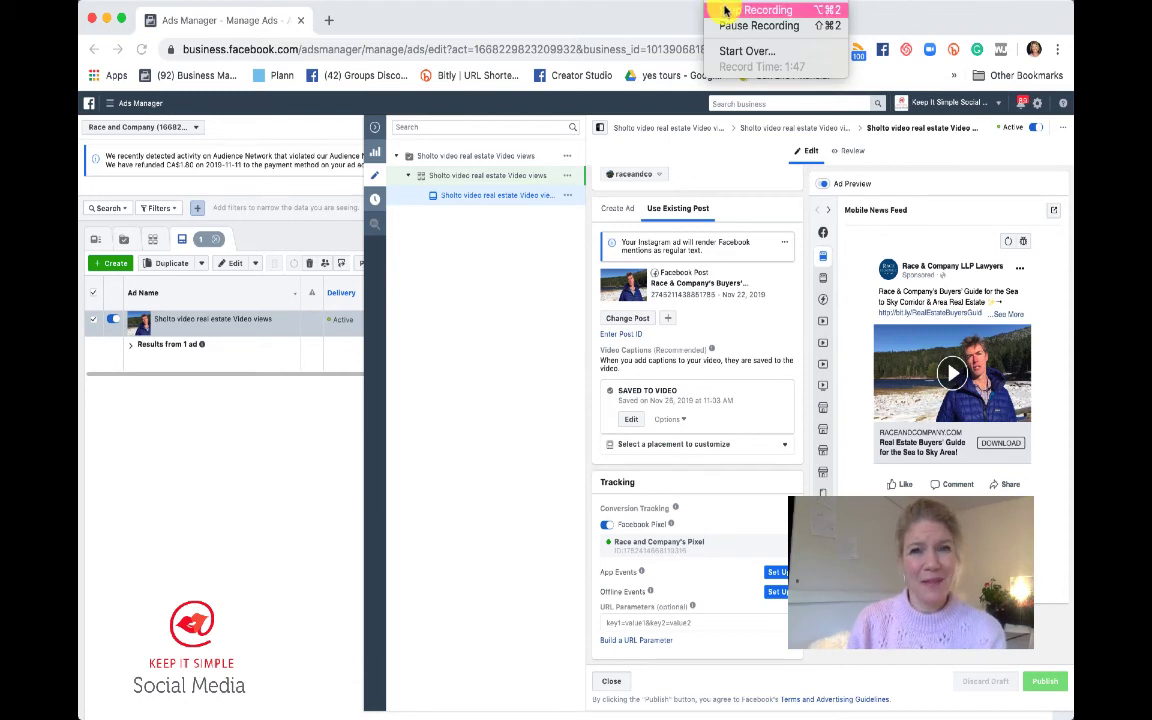